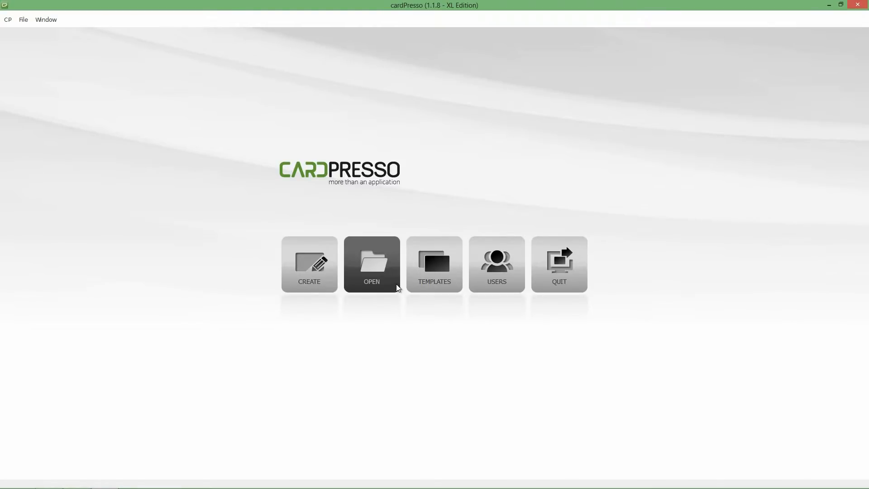
Open the existing cardPresso Business Card design from the start screen.
{"action": "left_click", "coordinate": [371, 264]}
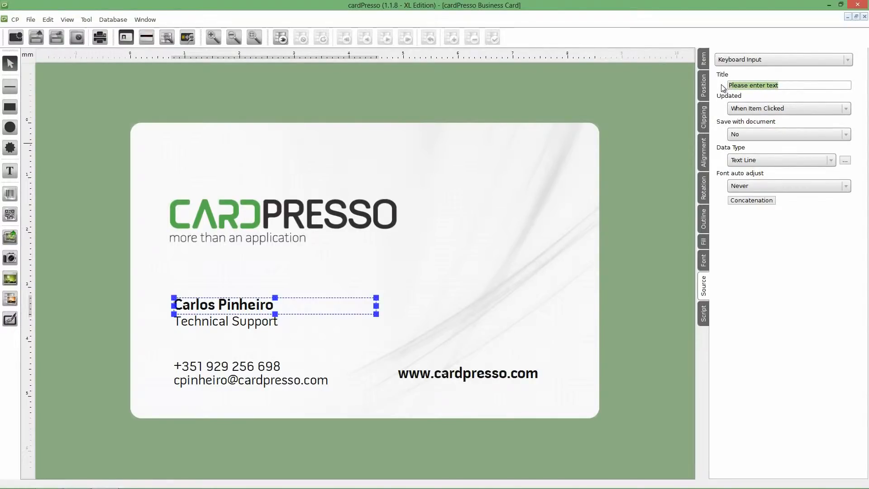
Title the name and position texts 'Name' and 'Position', updated On Edit View.
{"action": "type", "text": "Name"}
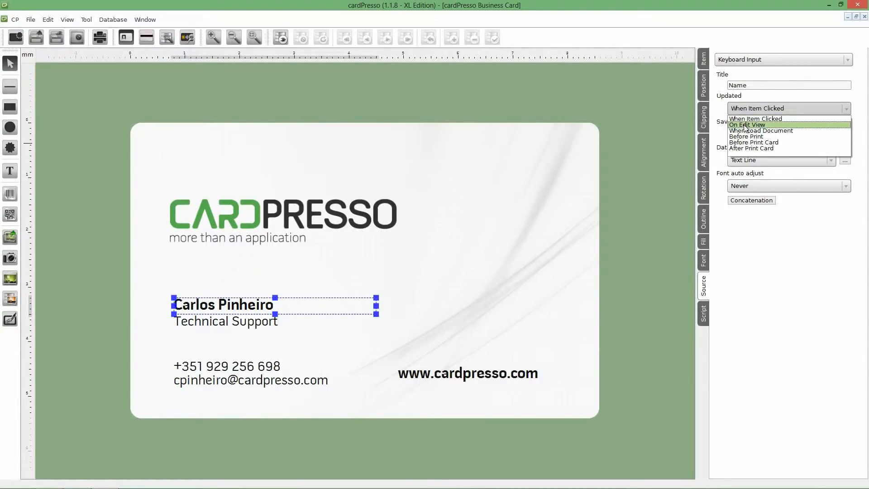
{"action": "left_click", "coordinate": [748, 124]}
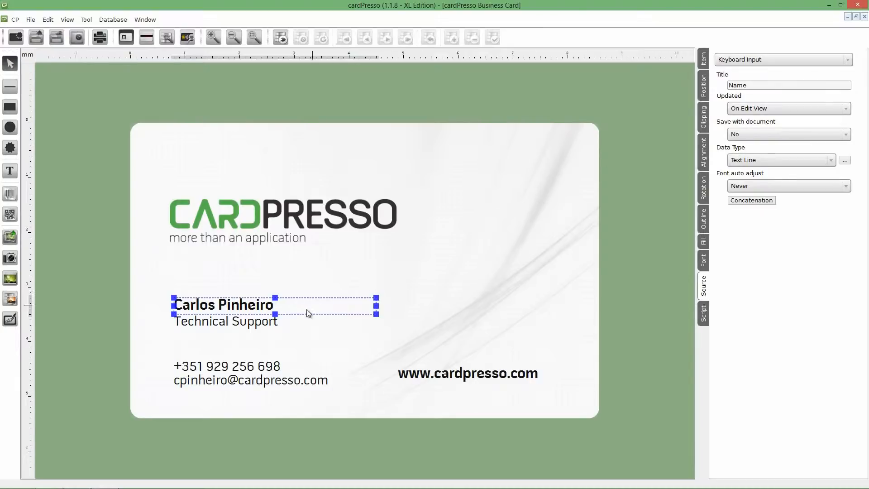
{"action": "left_click", "coordinate": [225, 321]}
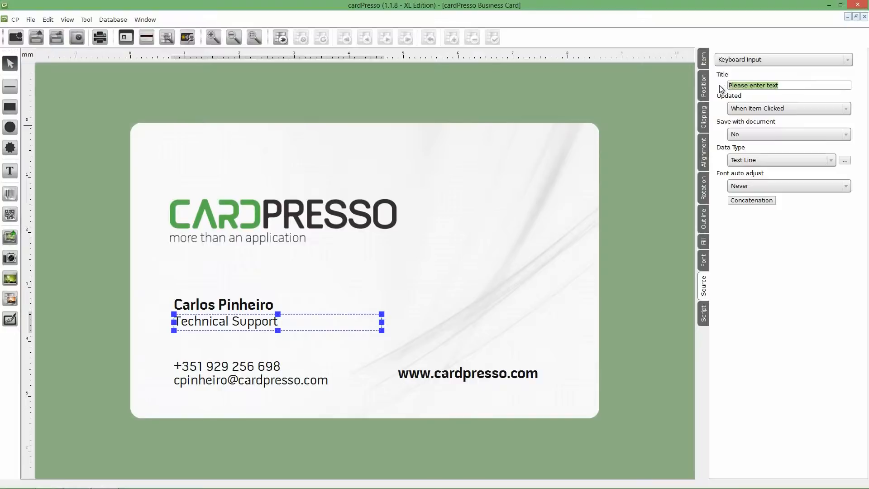
{"action": "type", "text": "Position"}
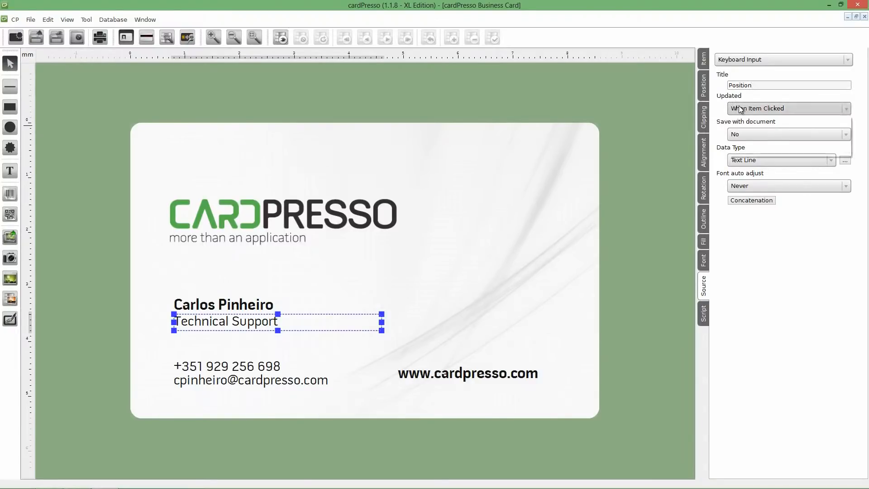
{"action": "left_click", "coordinate": [783, 109]}
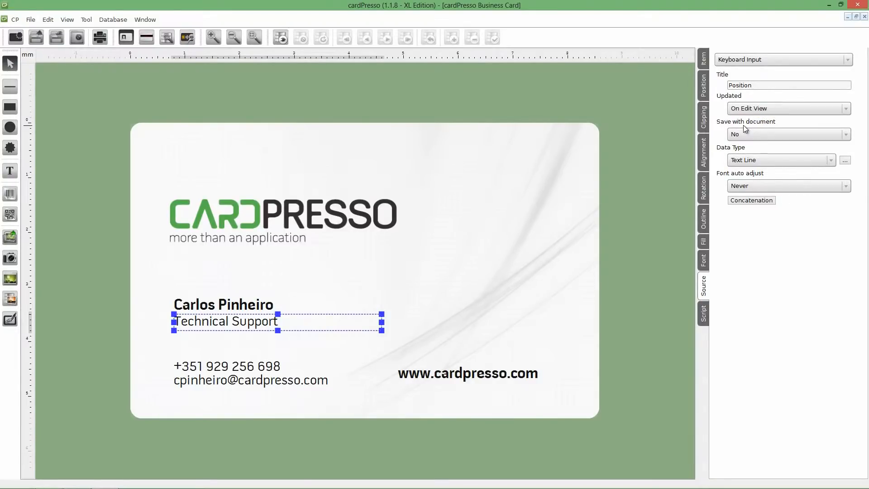
{"action": "mouse_move", "coordinate": [390, 309]}
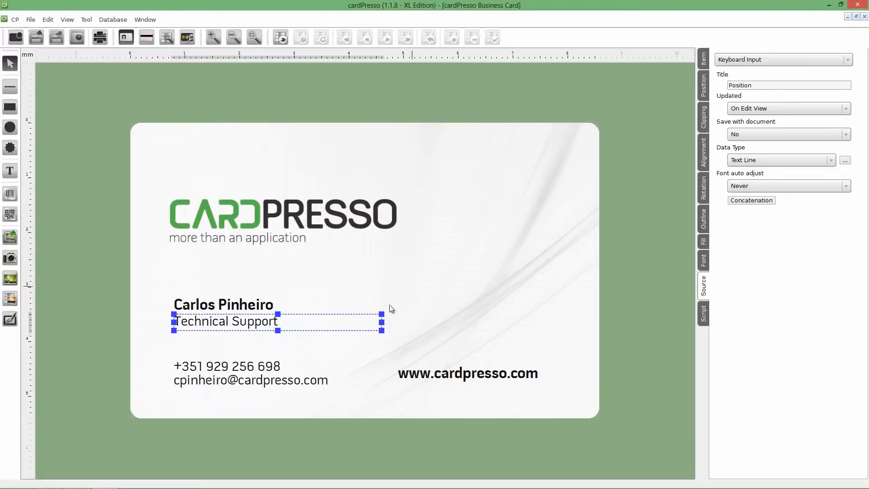
Title the contact details text 'Contacts' and set it to update On Edit View.
{"action": "left_click", "coordinate": [226, 372]}
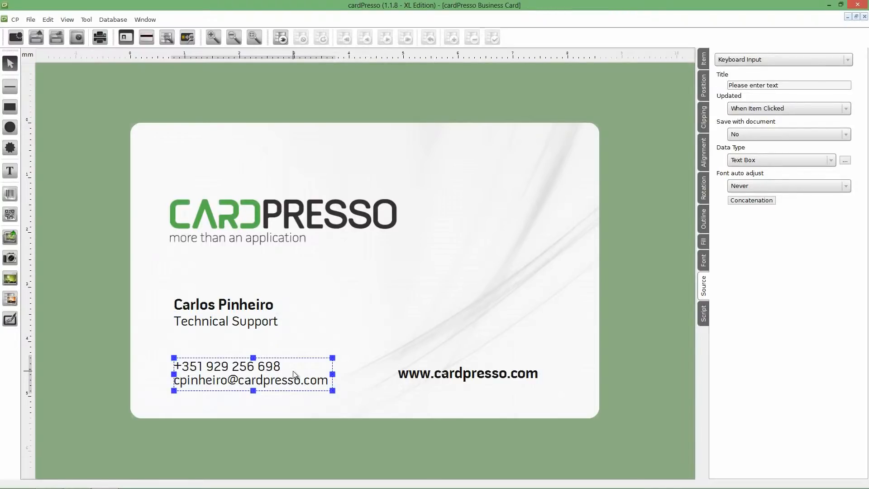
{"action": "left_click", "coordinate": [784, 85]}
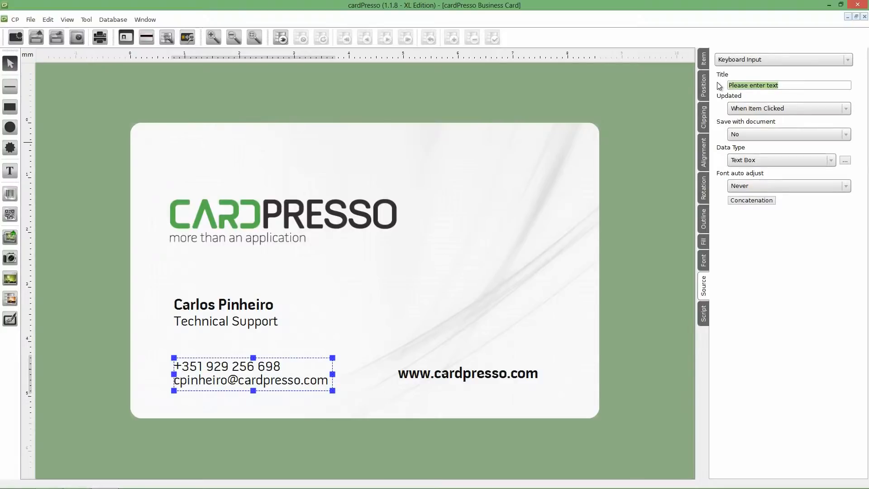
{"action": "type", "text": "Conta"}
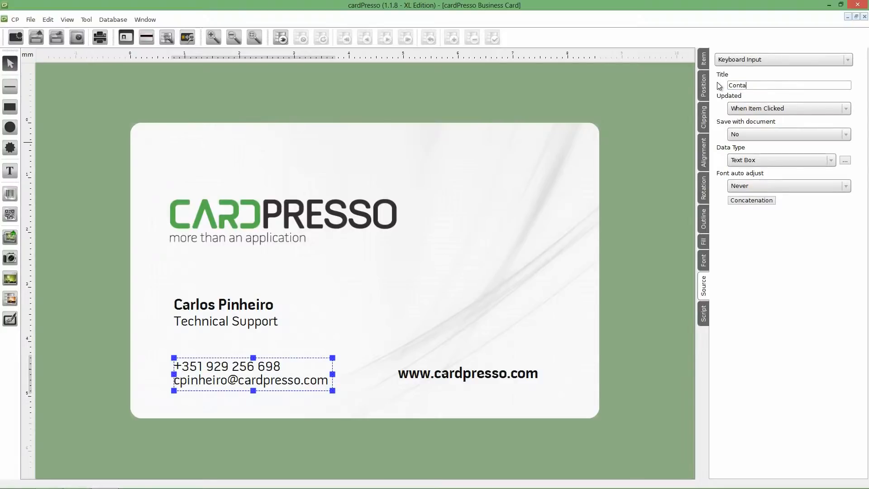
{"action": "type", "text": "cts"}
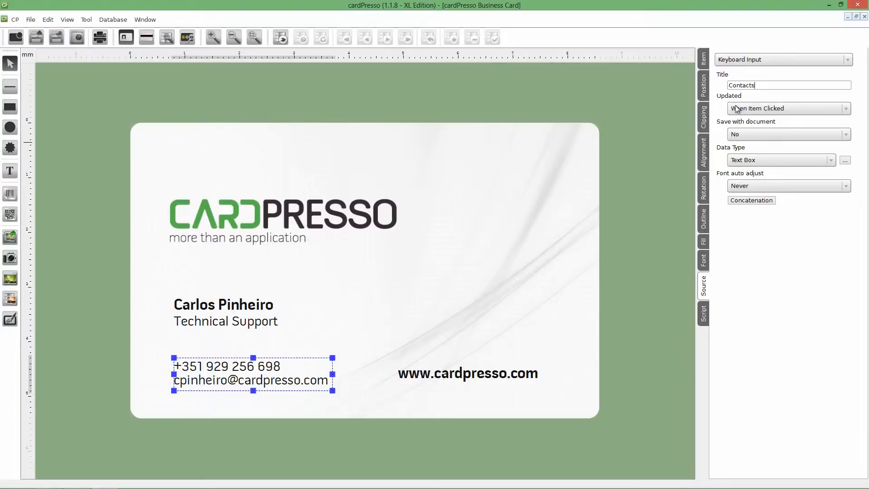
{"action": "left_click", "coordinate": [787, 108]}
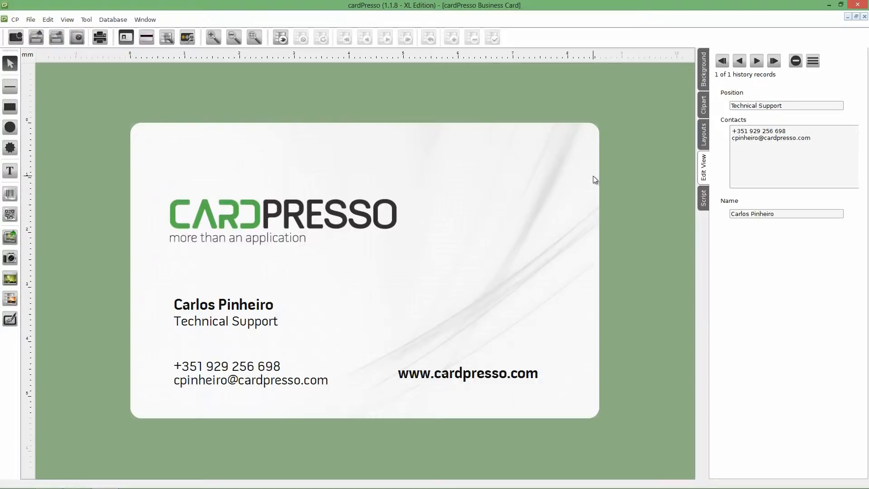
{"action": "mouse_move", "coordinate": [732, 205]}
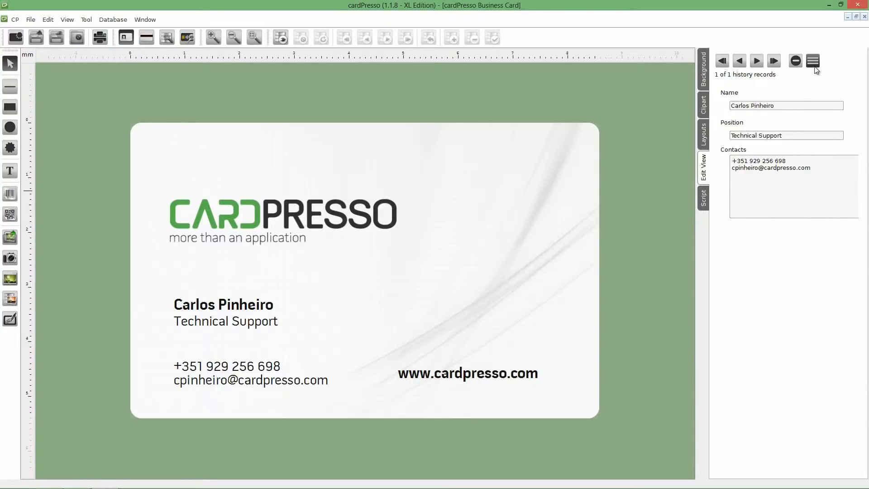
{"action": "mouse_move", "coordinate": [813, 61]}
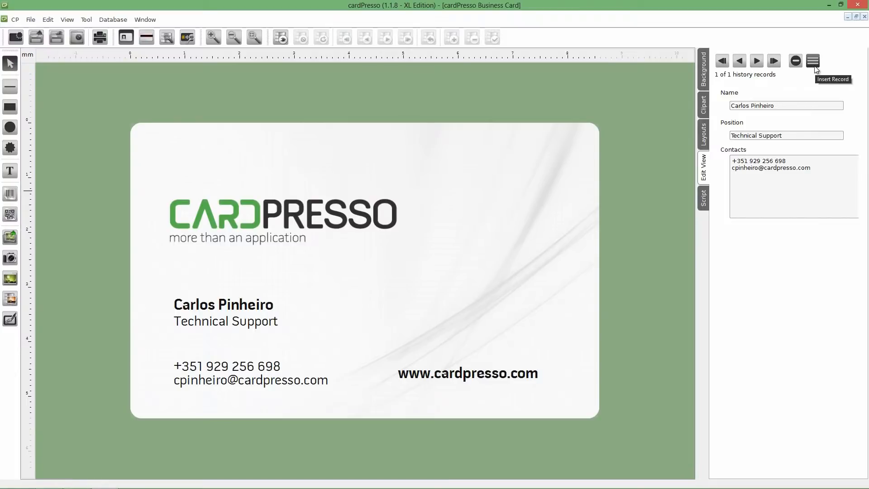
{"action": "left_click", "coordinate": [794, 61]}
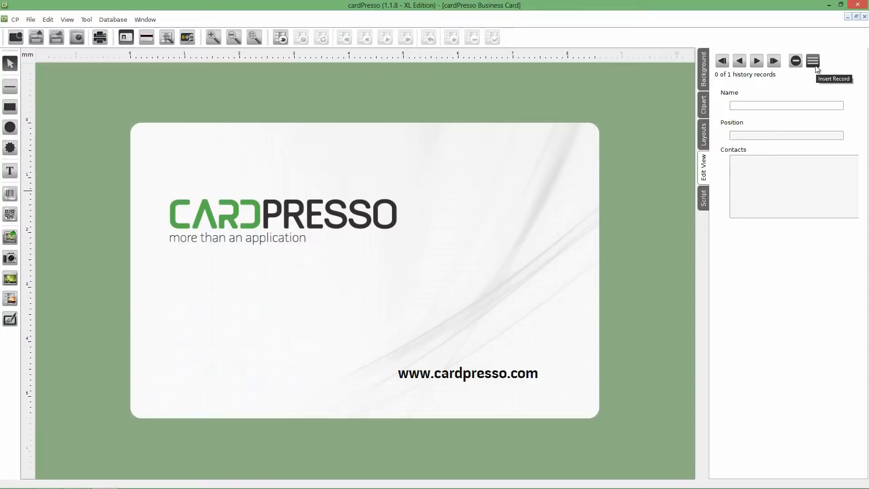
{"action": "type", "text": "Rui Faria"}
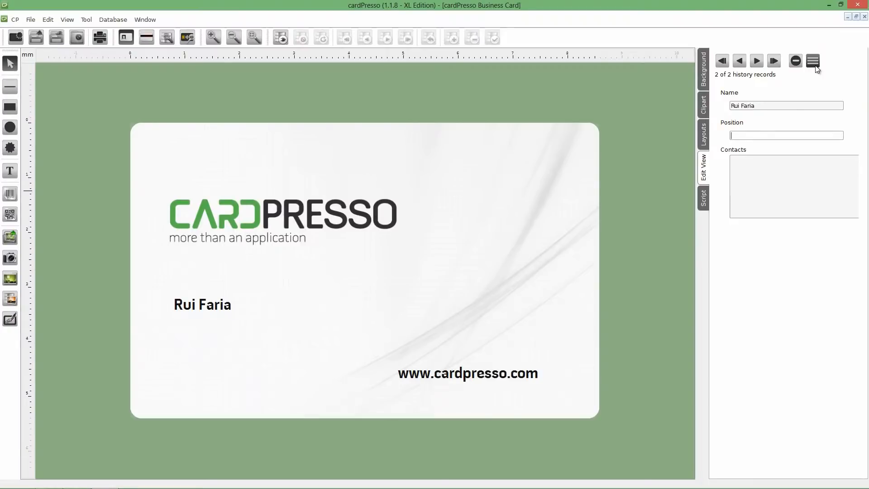
{"action": "type", "text": "Resea"}
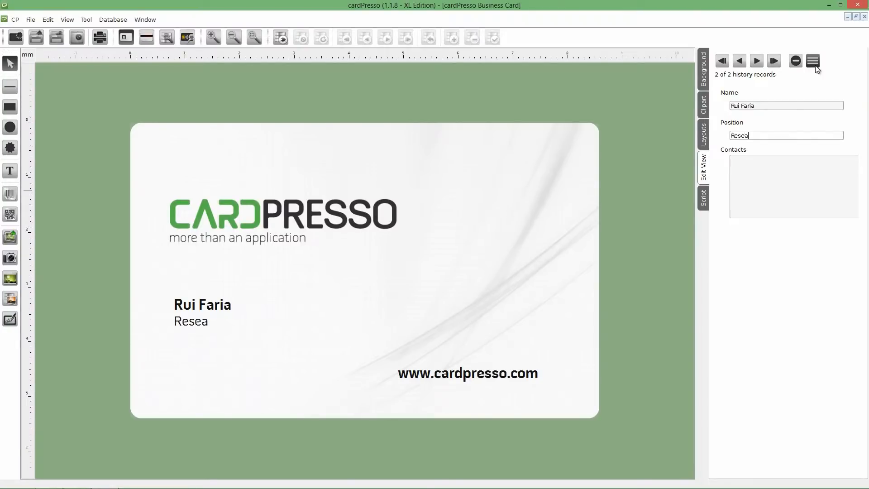
{"action": "left_click", "coordinate": [773, 61]}
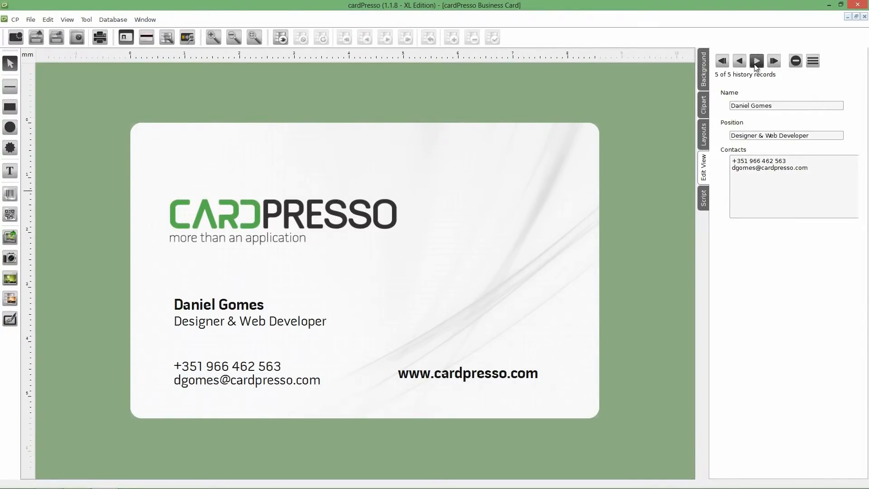
Page from the Research & Development record forward to the Senior Development record.
{"action": "left_click", "coordinate": [738, 61]}
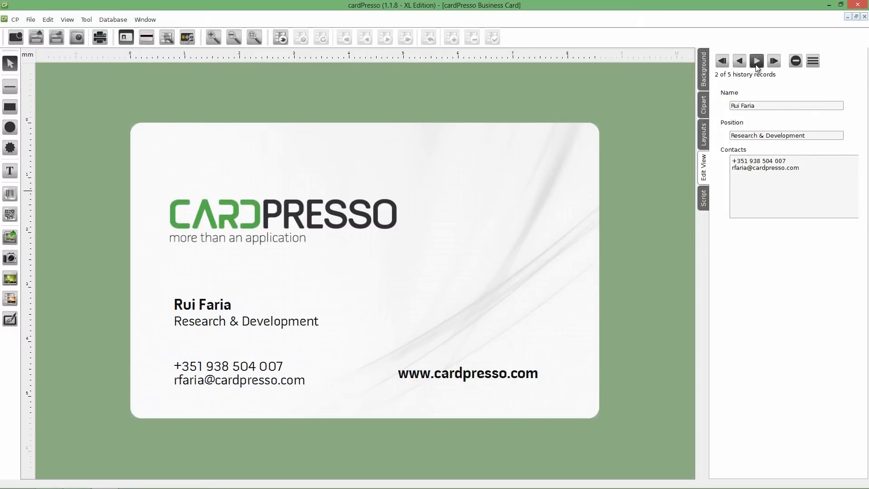
{"action": "left_click", "coordinate": [773, 61]}
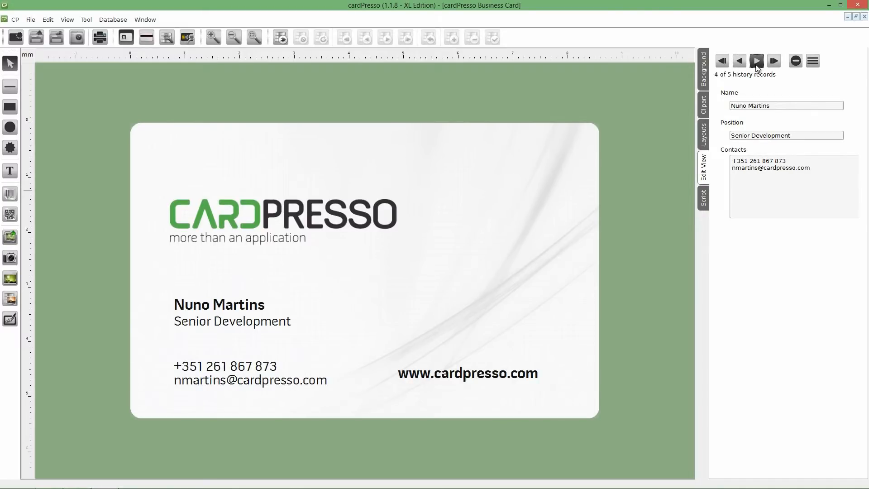
{"action": "left_click", "coordinate": [773, 61]}
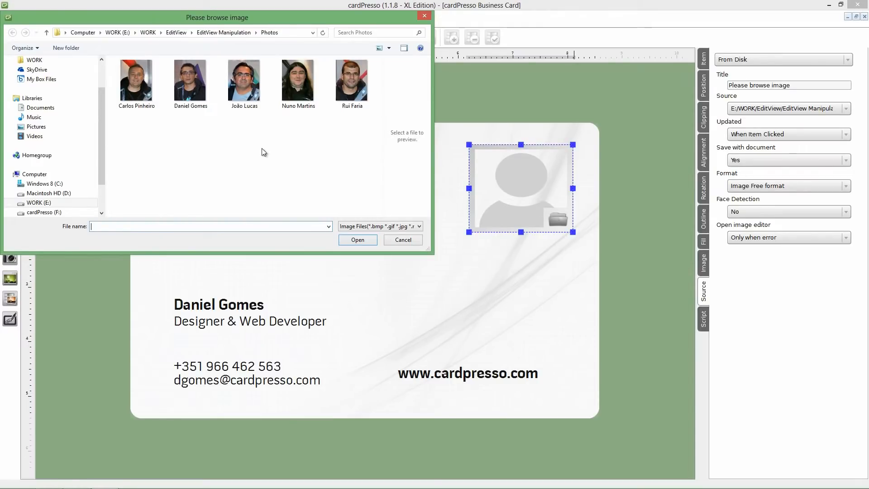
Load the designer's photo into the placeholder, titled Photo and updated On Edit View.
{"action": "left_click", "coordinate": [190, 83]}
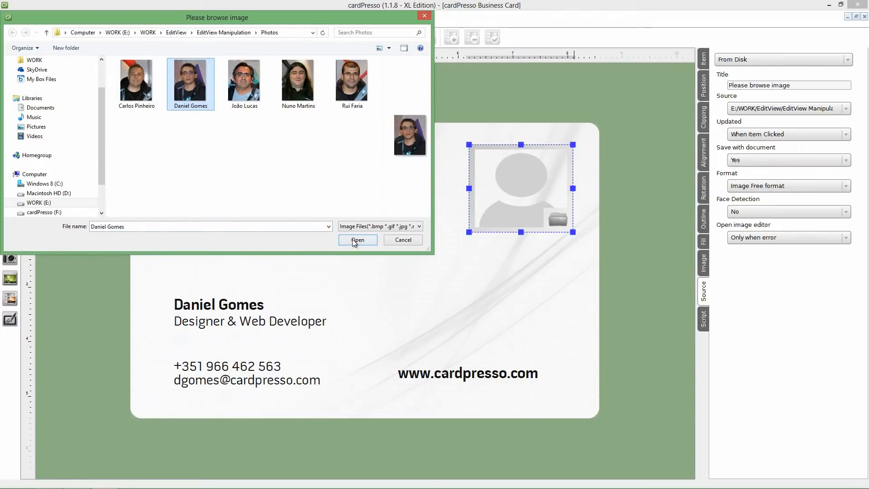
{"action": "left_click", "coordinate": [357, 239]}
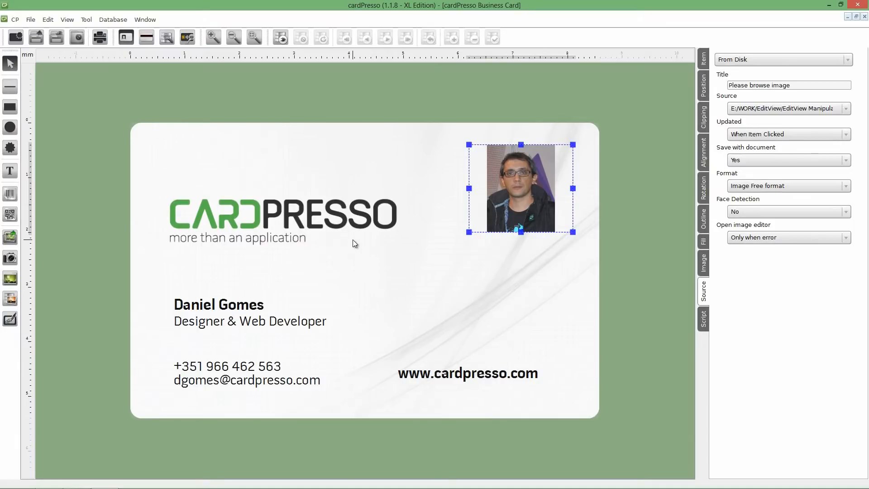
{"action": "mouse_move", "coordinate": [597, 179]}
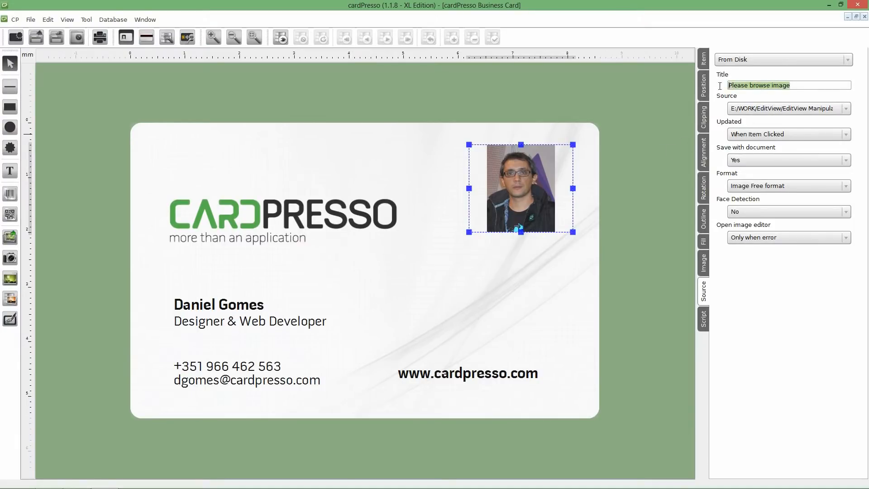
{"action": "type", "text": "Photo"}
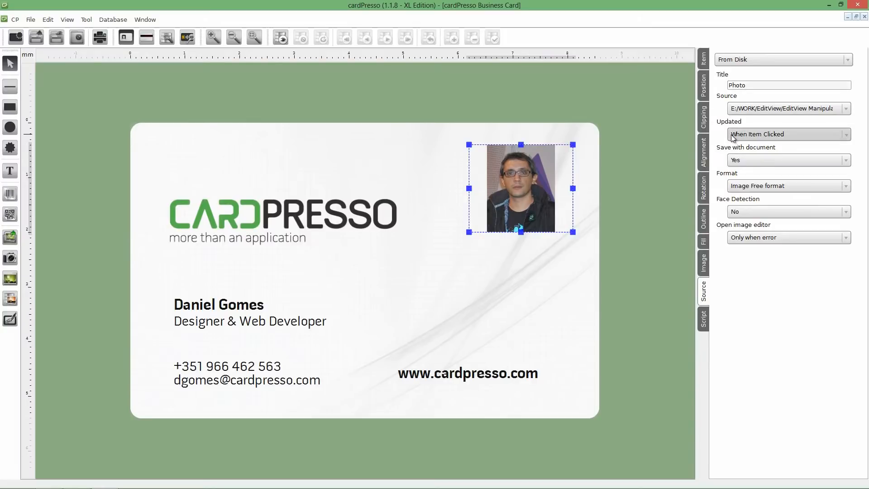
{"action": "left_click", "coordinate": [786, 133]}
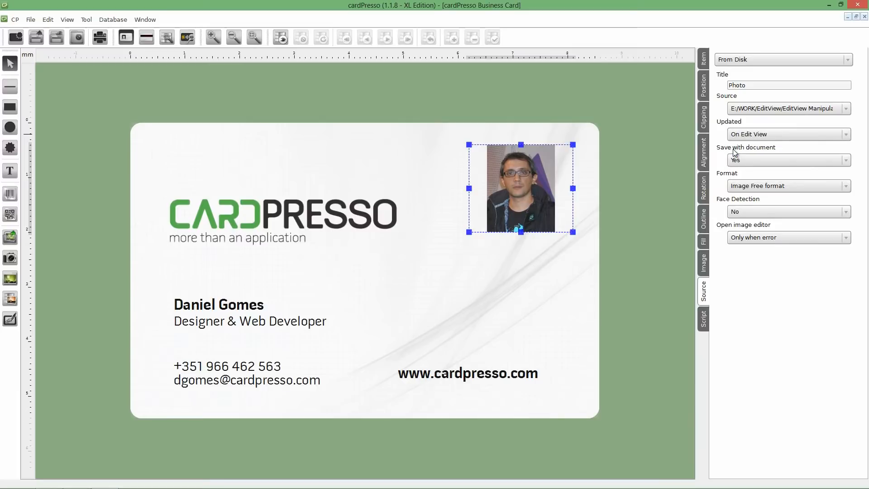
{"action": "left_click", "coordinate": [703, 166]}
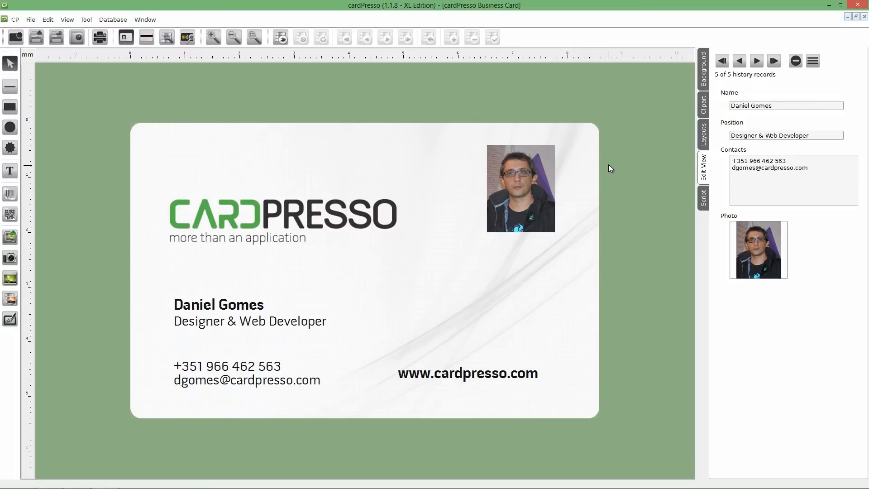
{"action": "mouse_move", "coordinate": [672, 128]}
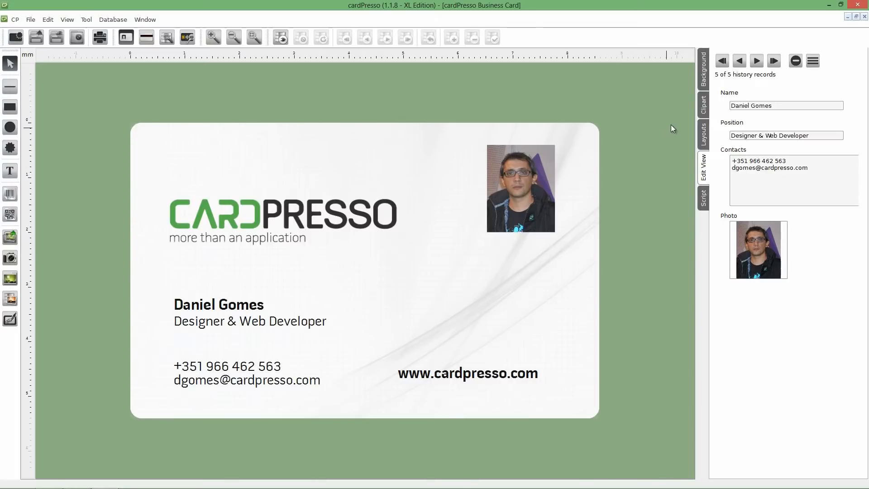
{"action": "left_click", "coordinate": [739, 60]}
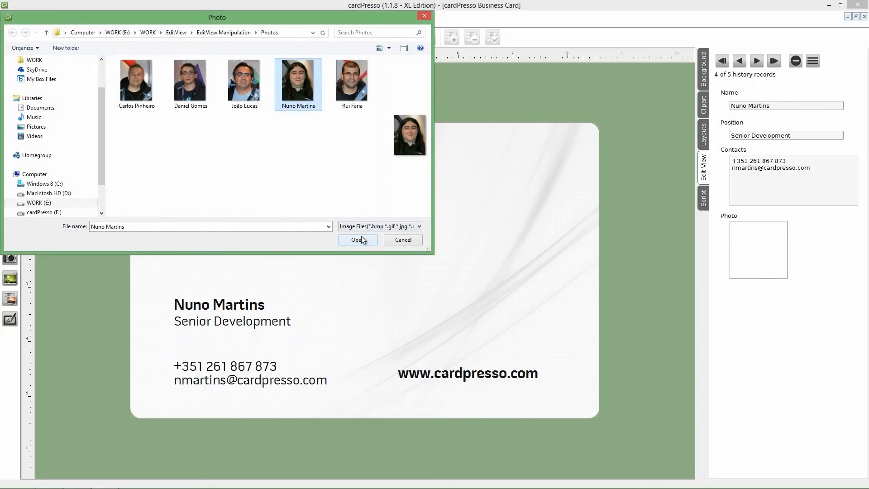
{"action": "left_click", "coordinate": [356, 240]}
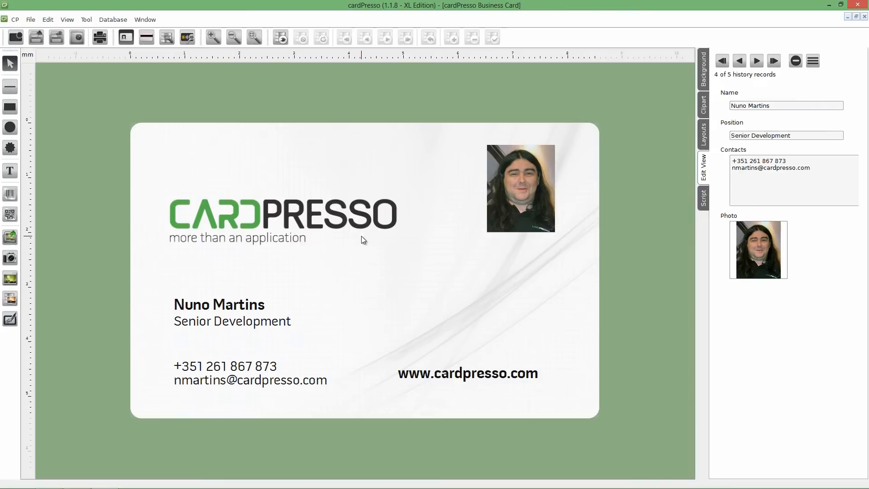
{"action": "left_click", "coordinate": [721, 61]}
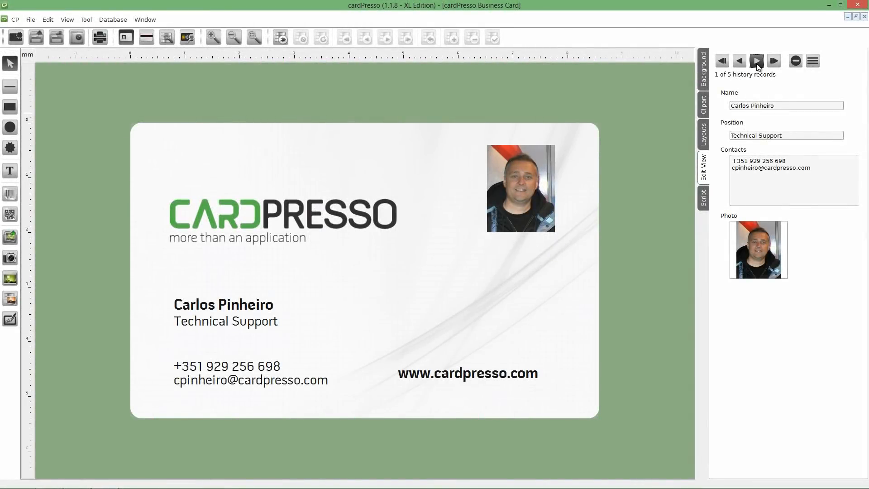
Page forward two records and back two, checking each employee's headshot.
{"action": "left_click", "coordinate": [772, 61]}
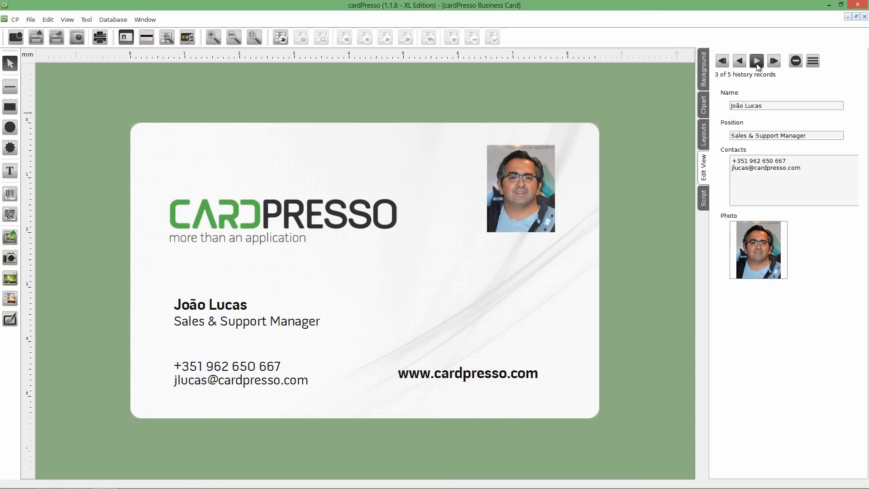
{"action": "left_click", "coordinate": [774, 60]}
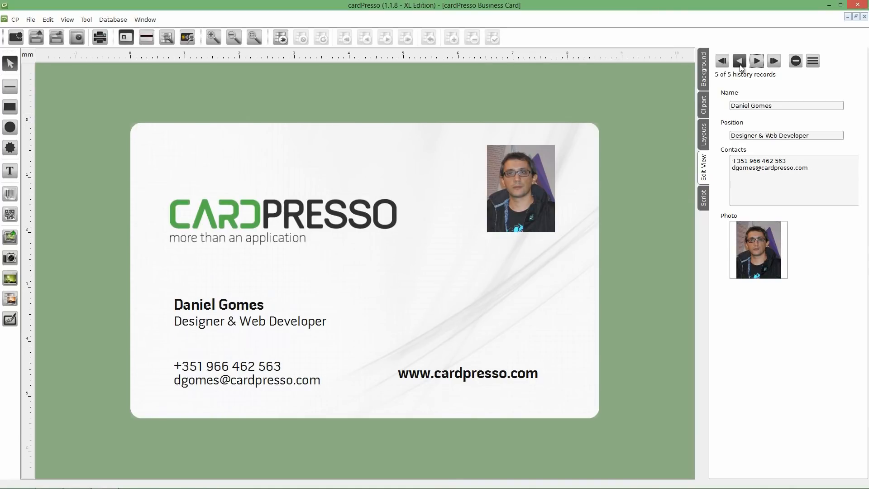
{"action": "left_click", "coordinate": [739, 61]}
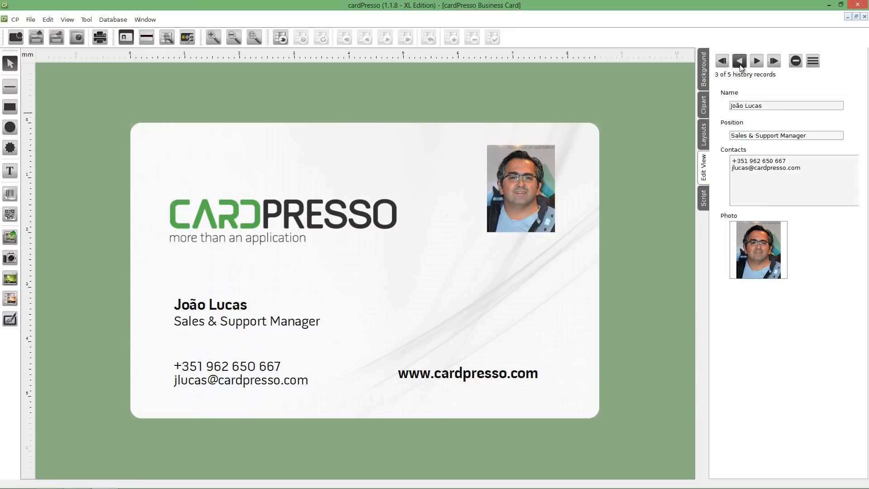
{"action": "left_click", "coordinate": [739, 61]}
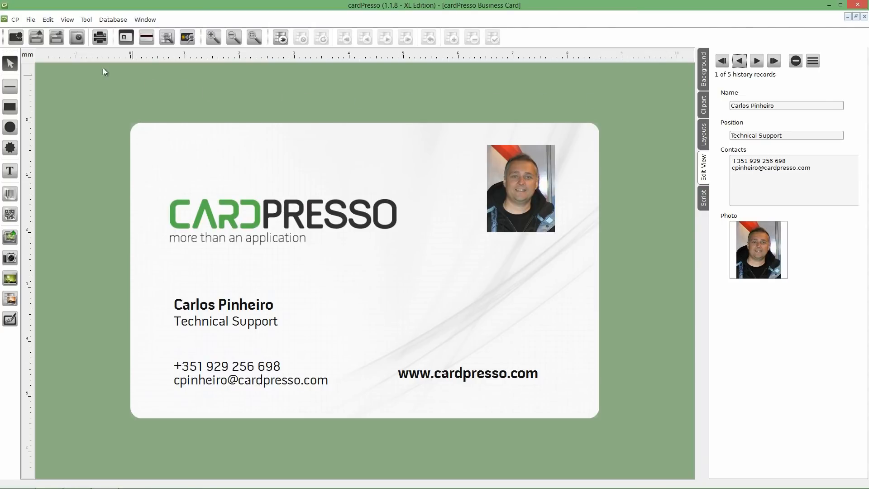
{"action": "mouse_move", "coordinate": [55, 37]}
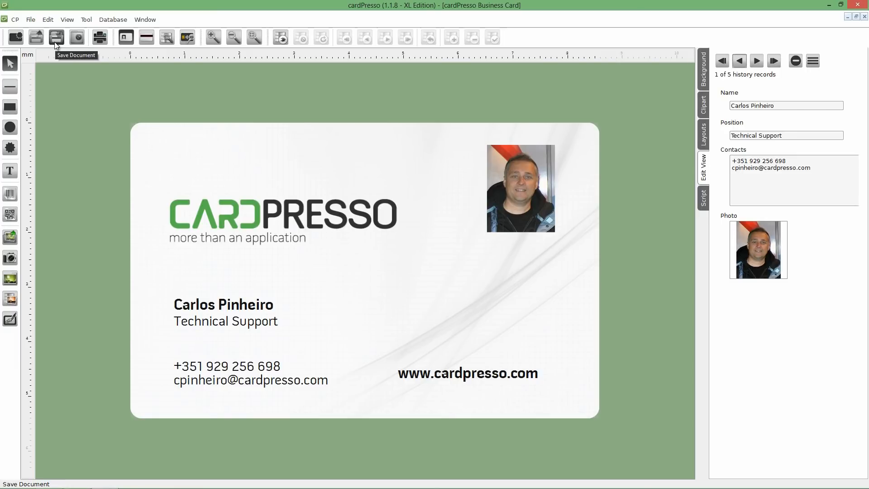
{"action": "mouse_move", "coordinate": [291, 194]}
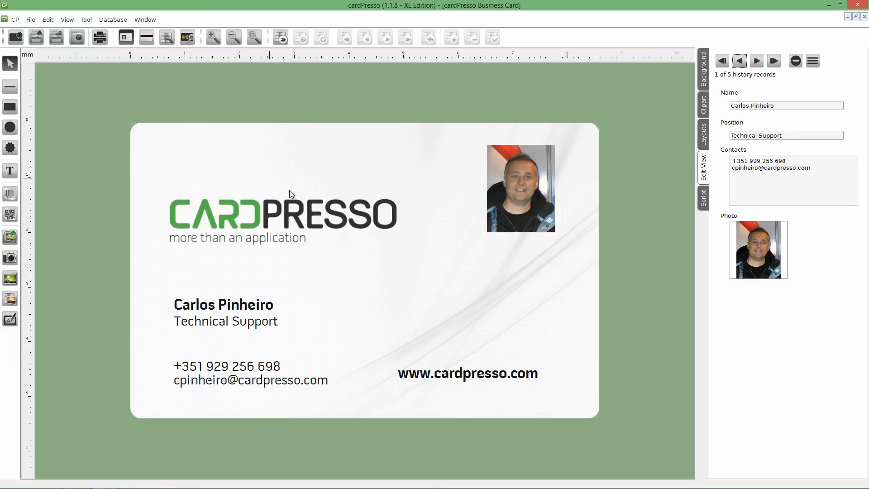